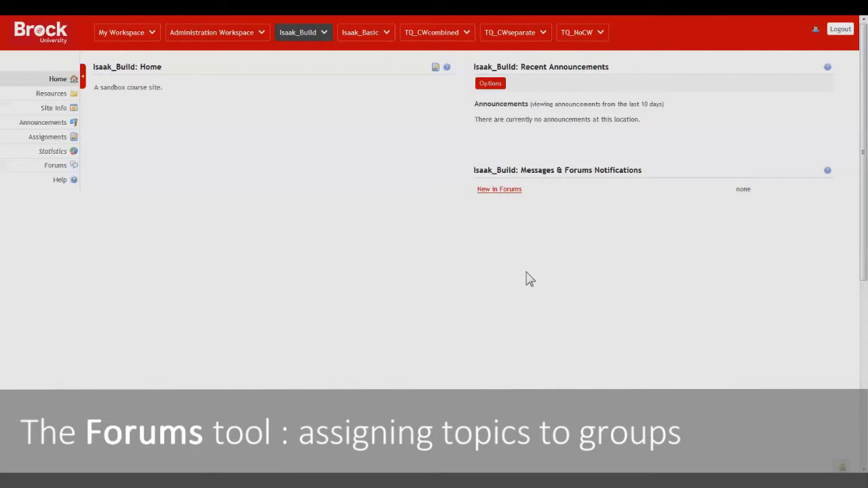
pyautogui.moveTo(526, 281)
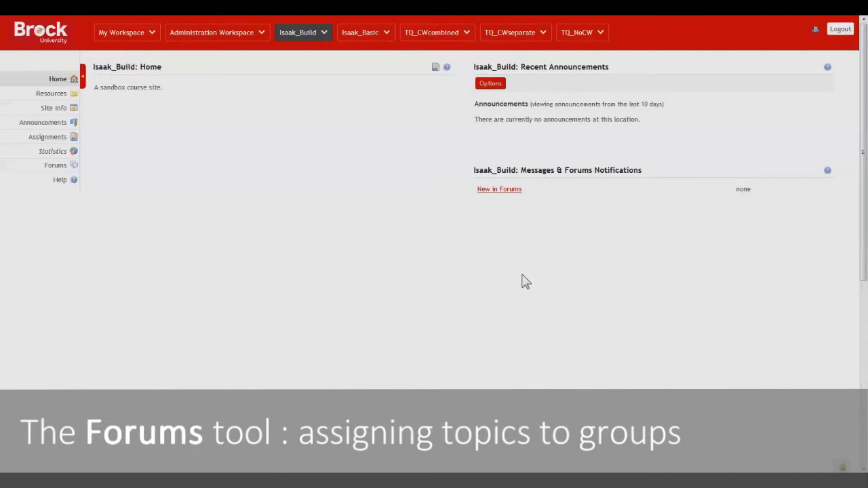
pyautogui.moveTo(521, 279)
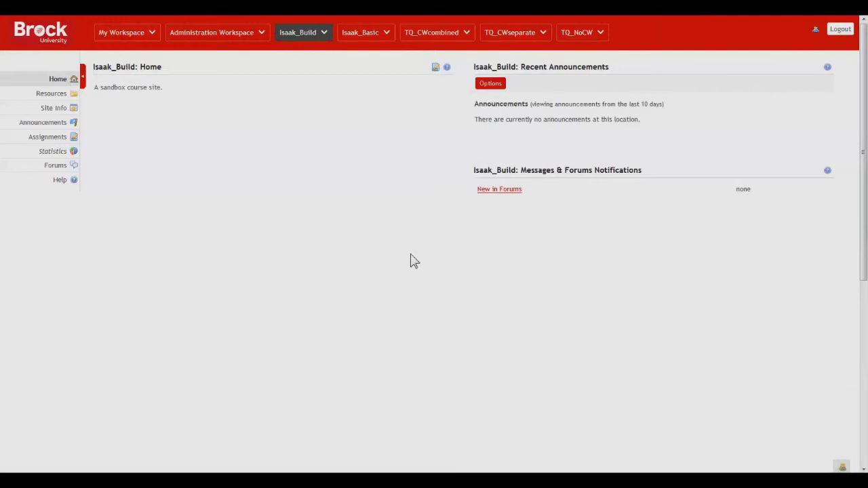
pyautogui.moveTo(430, 283)
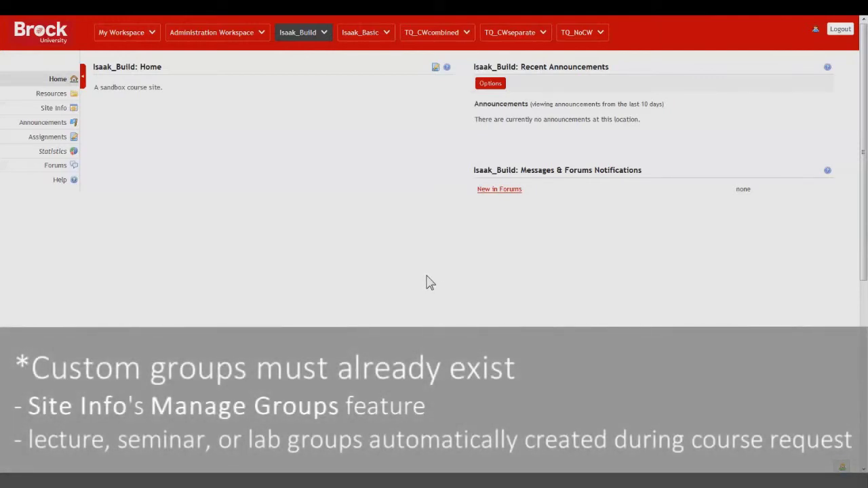
pyautogui.moveTo(422, 308)
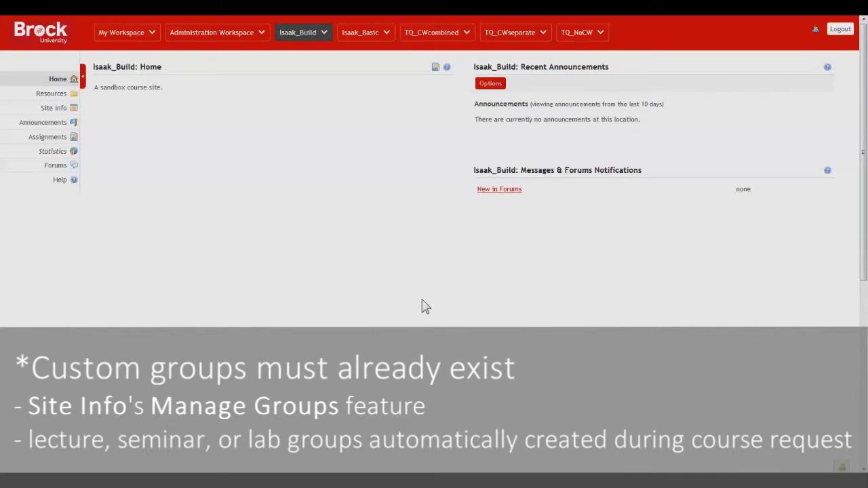
pyautogui.moveTo(383, 274)
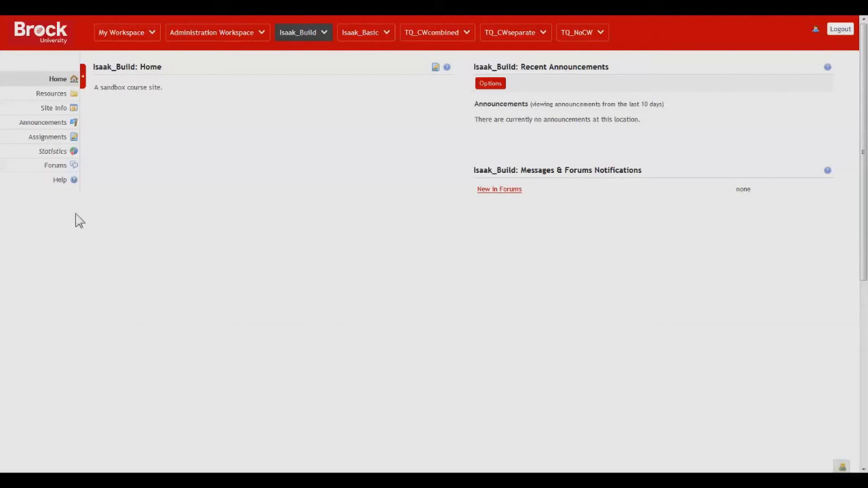
# Step: Go to the site's Forums tool, listing Sakai_Build Forum with its General Discussion topic
pyautogui.click(55, 165)
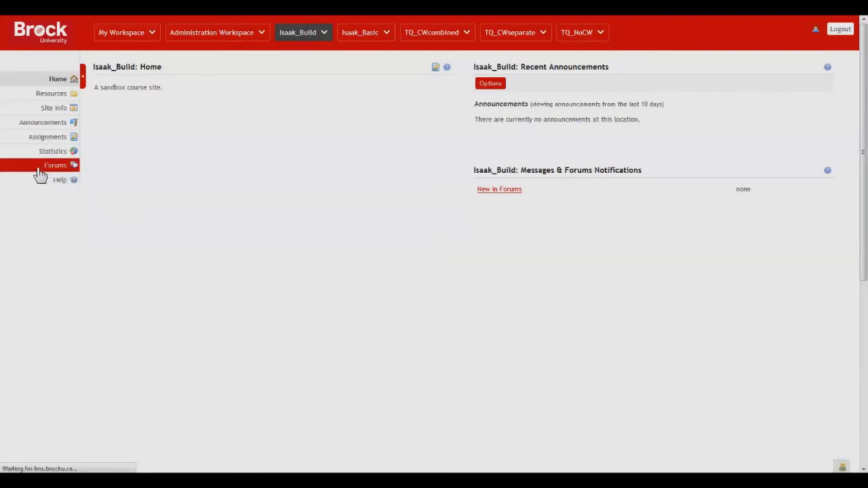
pyautogui.click(55, 165)
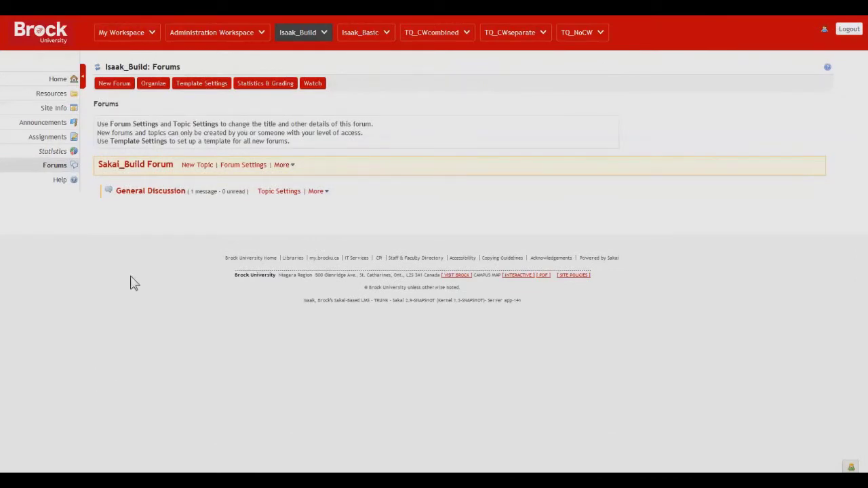
pyautogui.moveTo(118, 251)
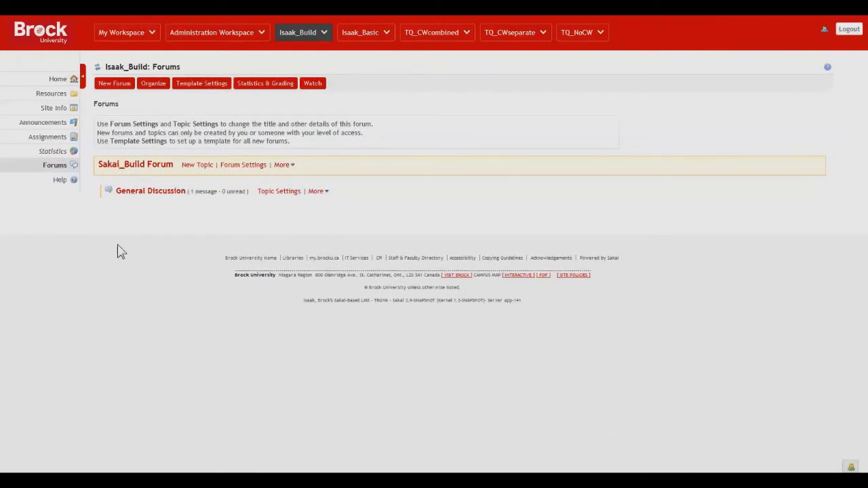
pyautogui.moveTo(129, 230)
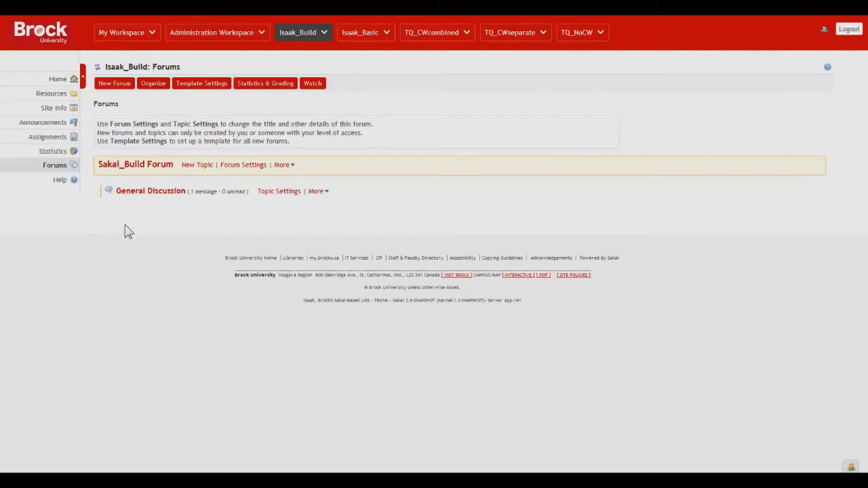
pyautogui.moveTo(109, 228)
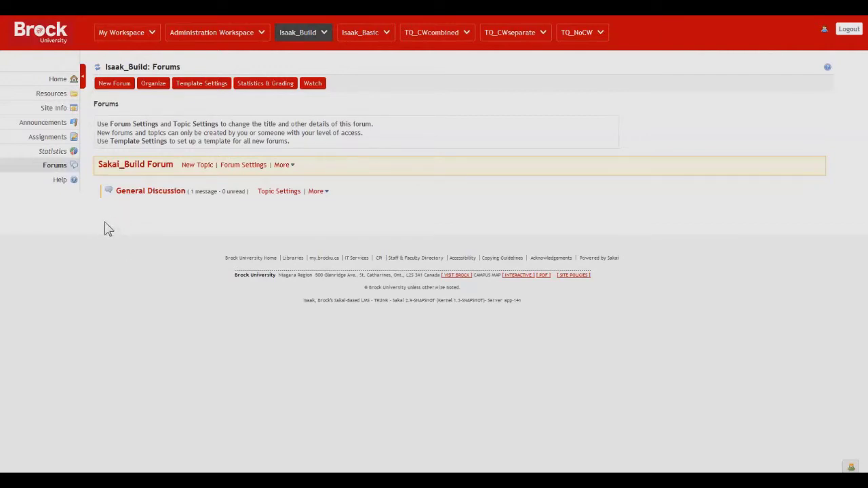
# Step: In Template Settings, give the Student role permission level None and save
pyautogui.click(201, 83)
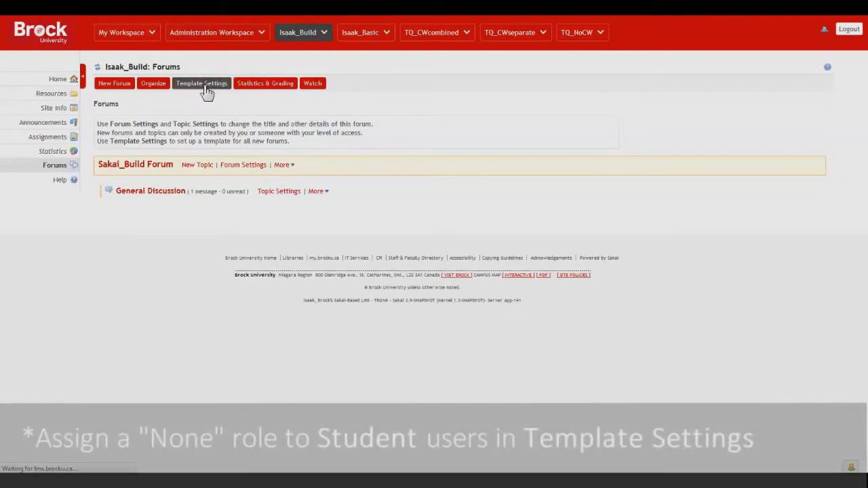
pyautogui.click(201, 83)
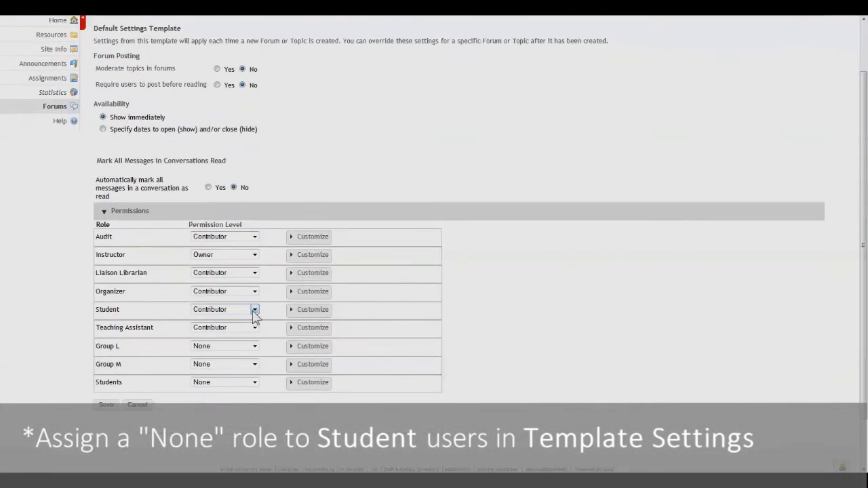
pyautogui.moveTo(241, 318)
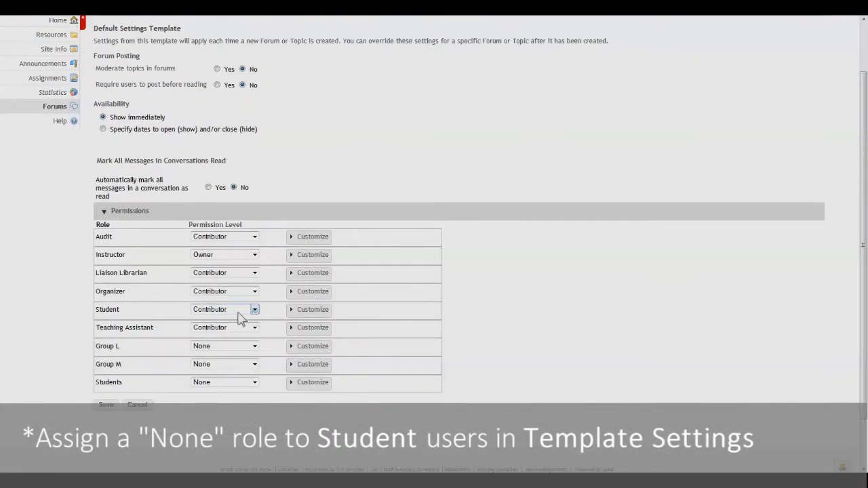
pyautogui.click(255, 309)
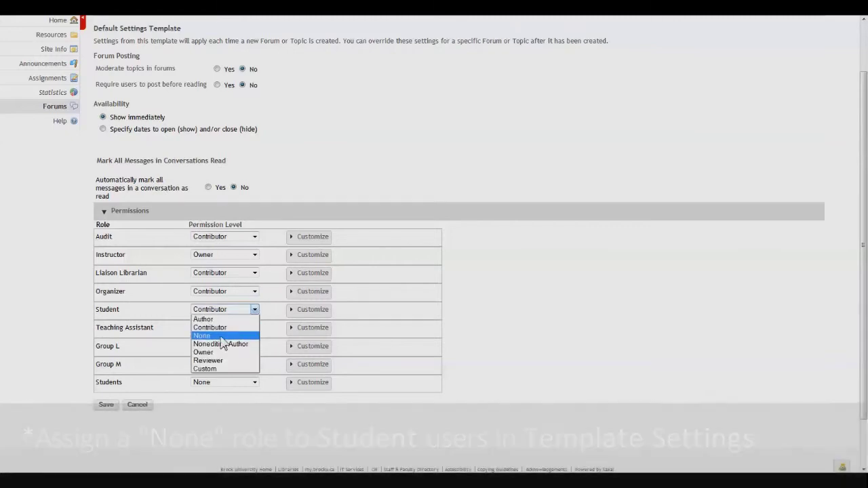
pyautogui.click(202, 335)
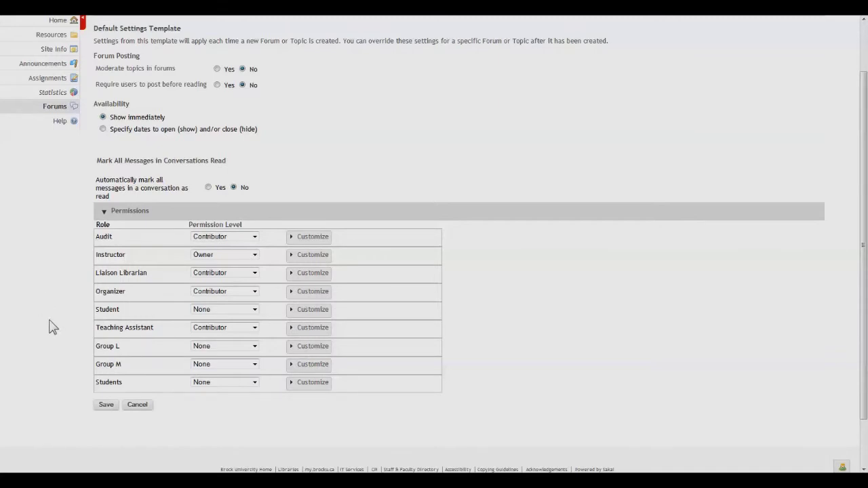
pyautogui.moveTo(127, 455)
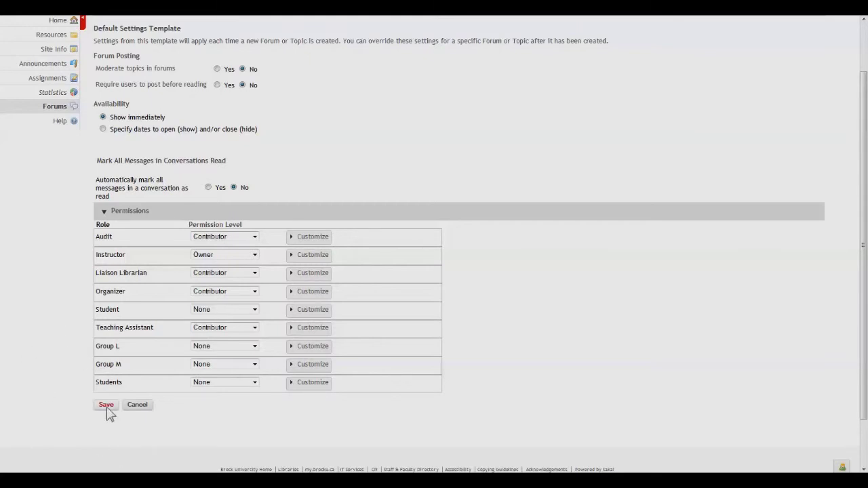
pyautogui.click(106, 404)
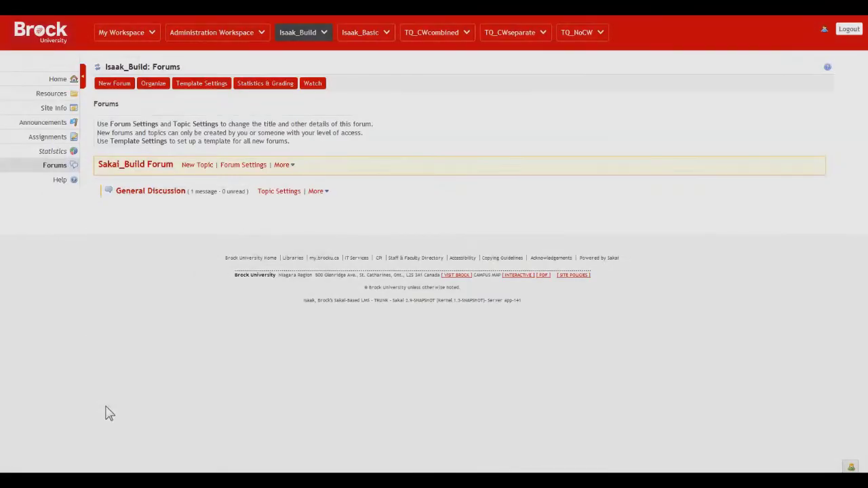
pyautogui.moveTo(91, 214)
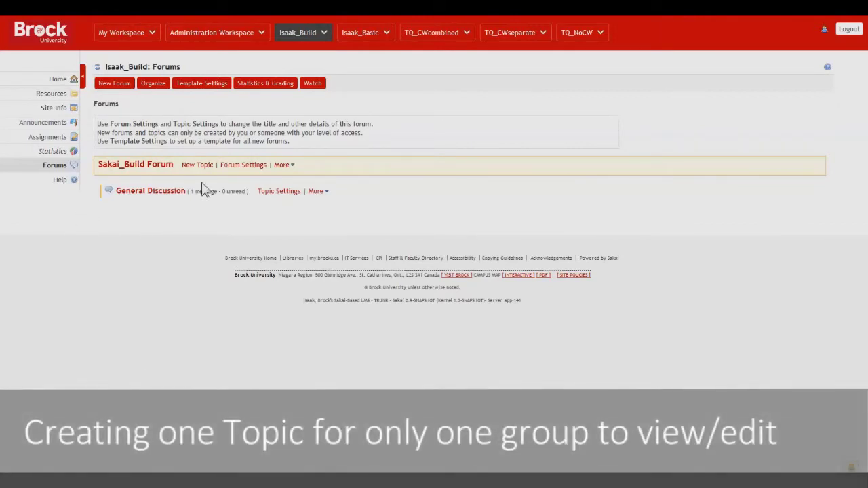
pyautogui.moveTo(197, 165)
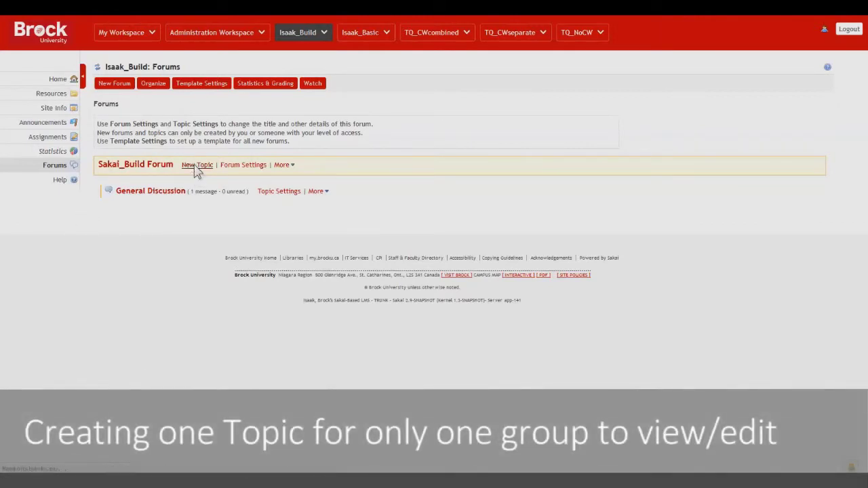
# Step: Start a new Sakai_Build Forum topic titled 'Group L project'
pyautogui.click(198, 164)
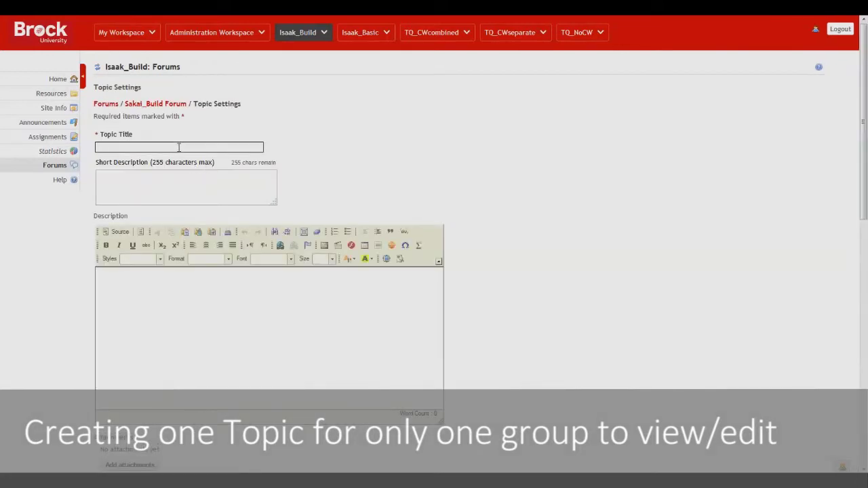
pyautogui.write('Group')
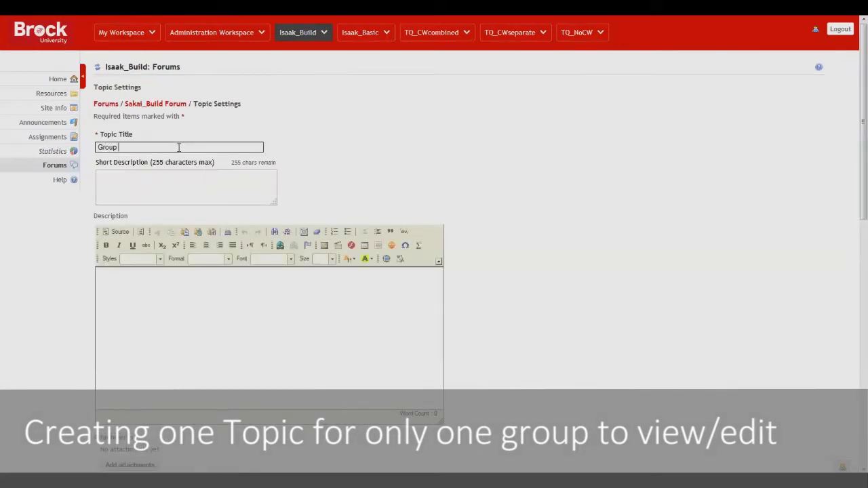
pyautogui.write('L project')
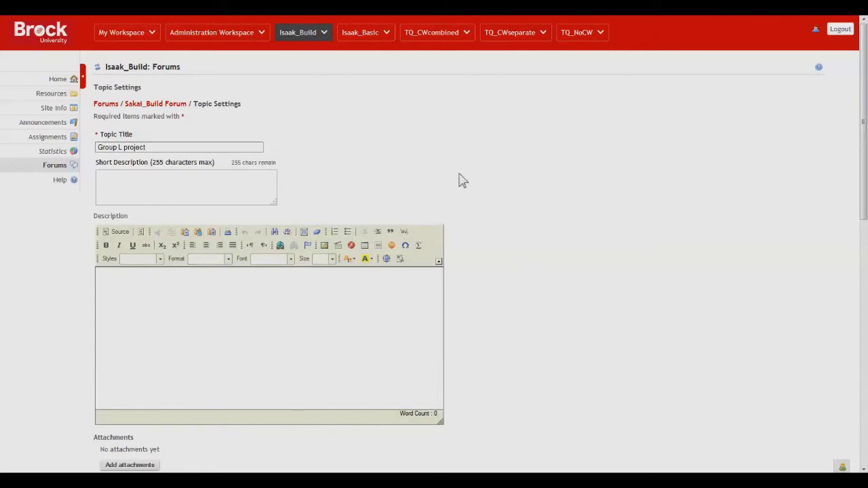
# Step: Give Group L Contributor permission on the topic, leaving the others at None, and save
pyautogui.scroll(-3)
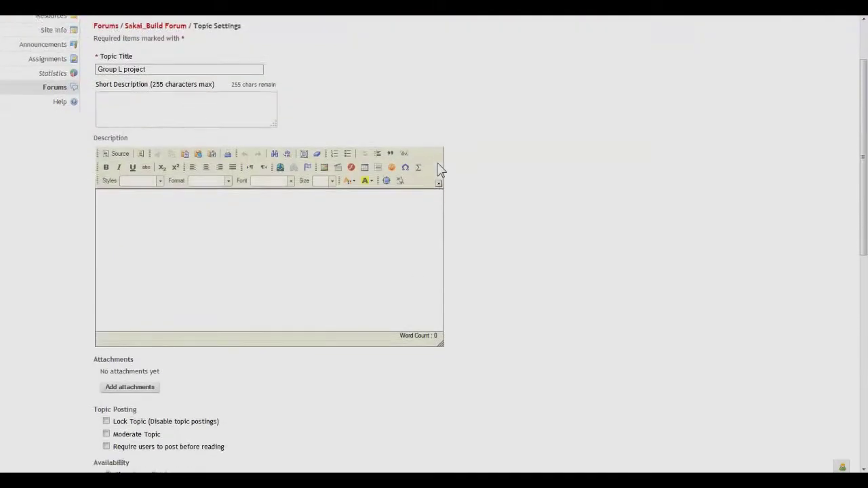
pyautogui.scroll(-3)
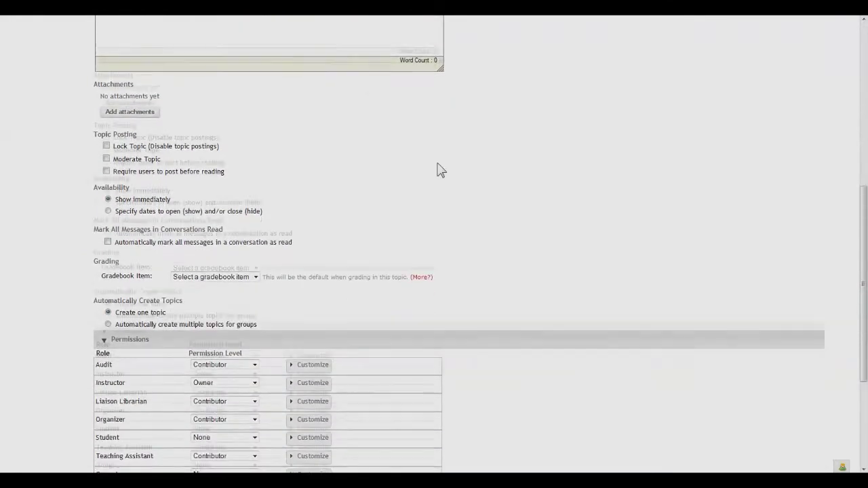
pyautogui.scroll(-3)
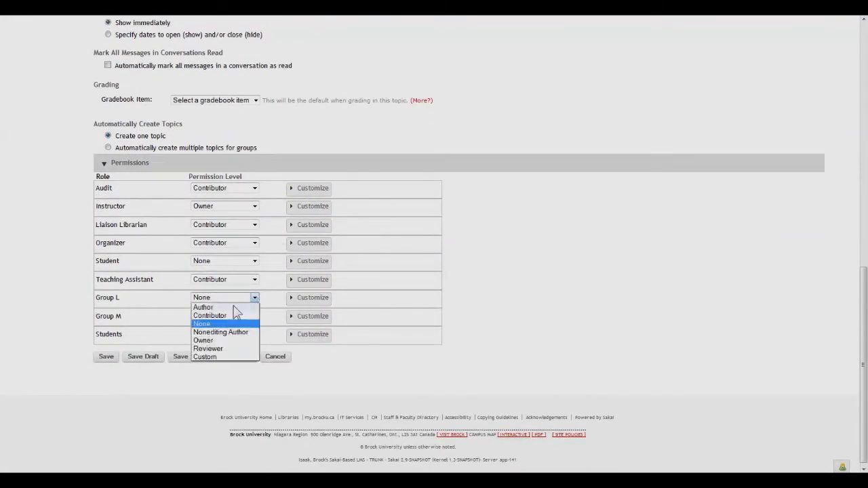
pyautogui.click(209, 315)
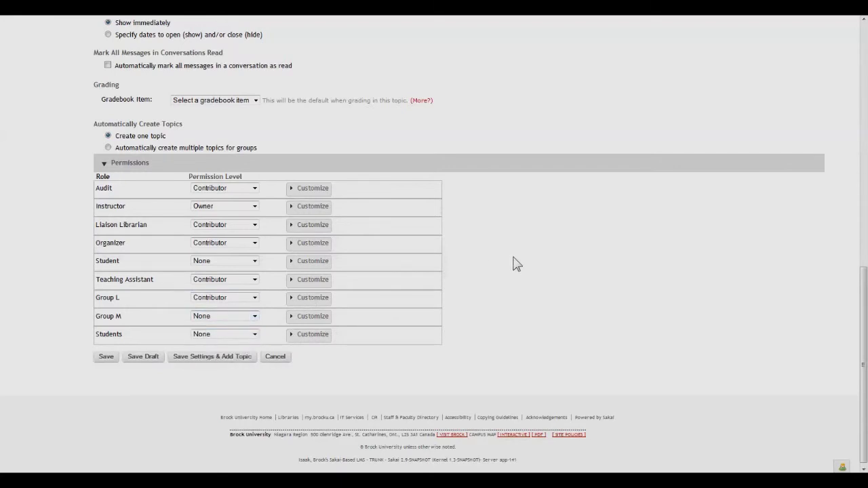
pyautogui.moveTo(154, 271)
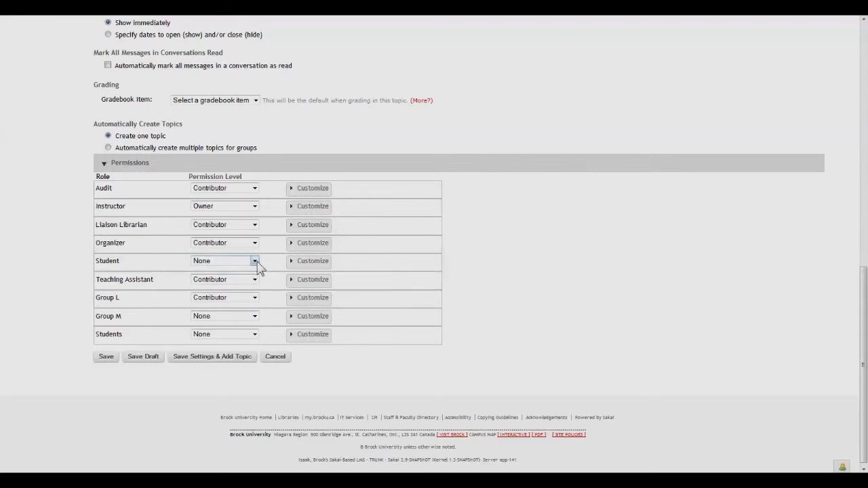
pyautogui.moveTo(255, 316)
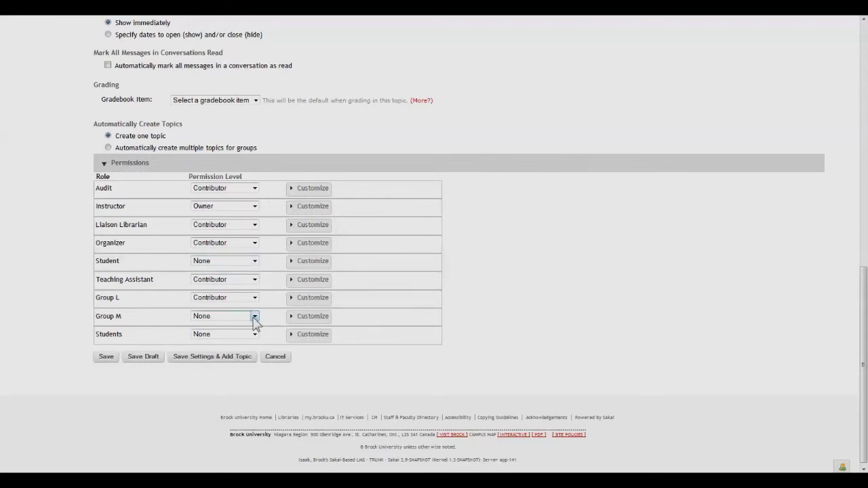
pyautogui.moveTo(95, 391)
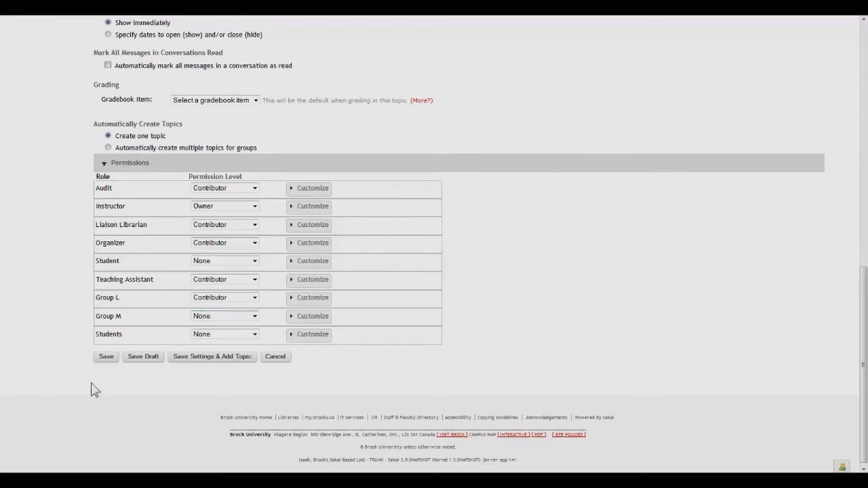
pyautogui.click(106, 356)
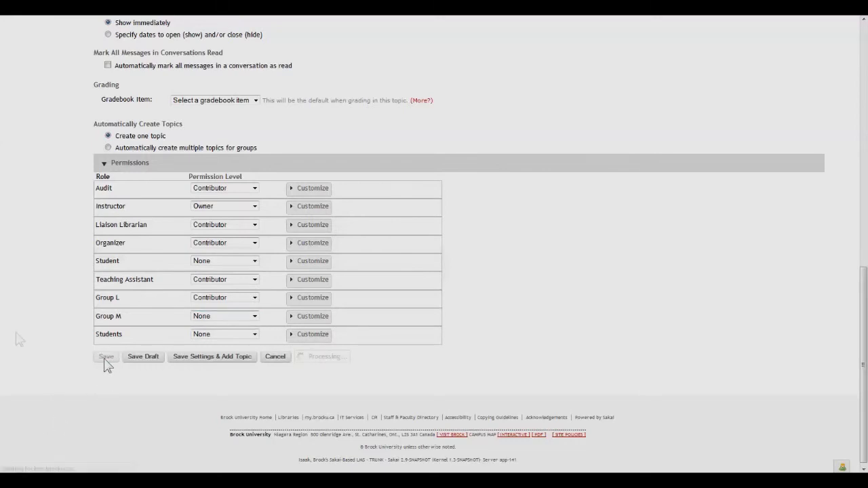
pyautogui.click(106, 356)
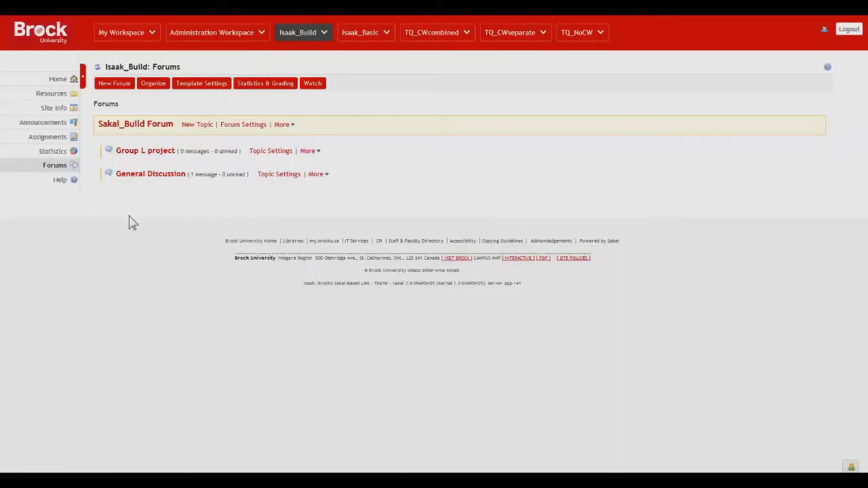
pyautogui.moveTo(156, 209)
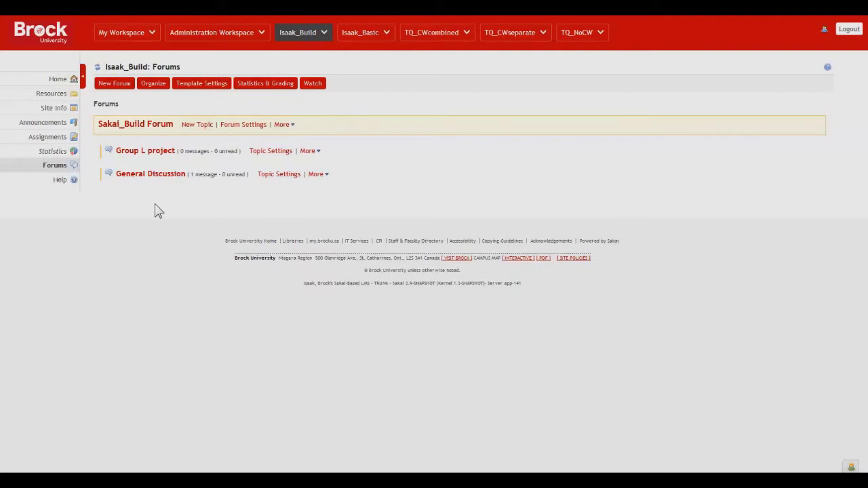
pyautogui.moveTo(141, 206)
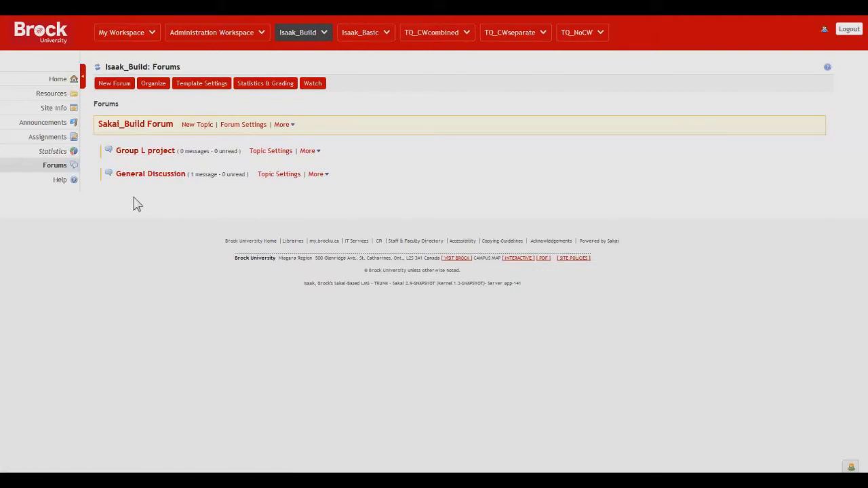
pyautogui.moveTo(154, 209)
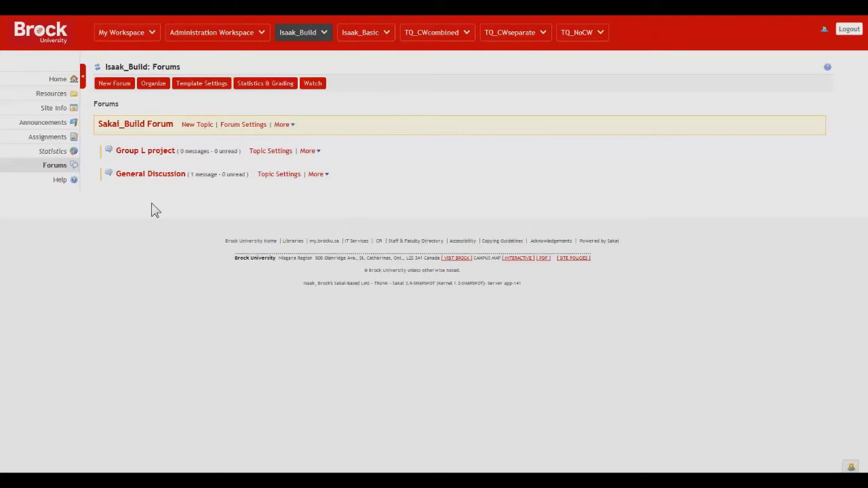
pyautogui.moveTo(170, 206)
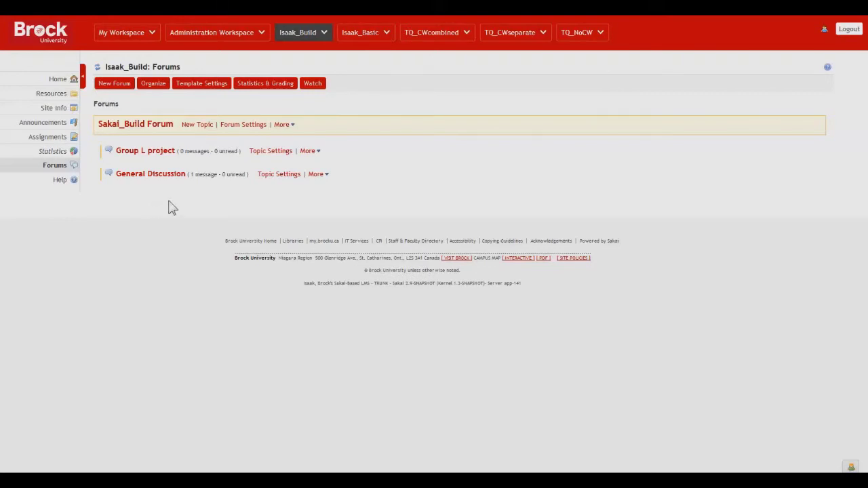
pyautogui.moveTo(198, 124)
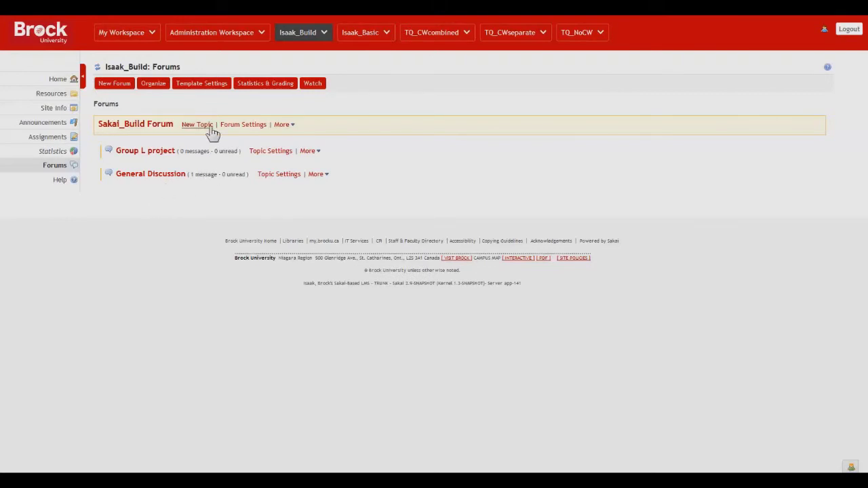
# Step: Start a second Sakai_Build Forum topic titled 'Chapter 1'
pyautogui.click(198, 125)
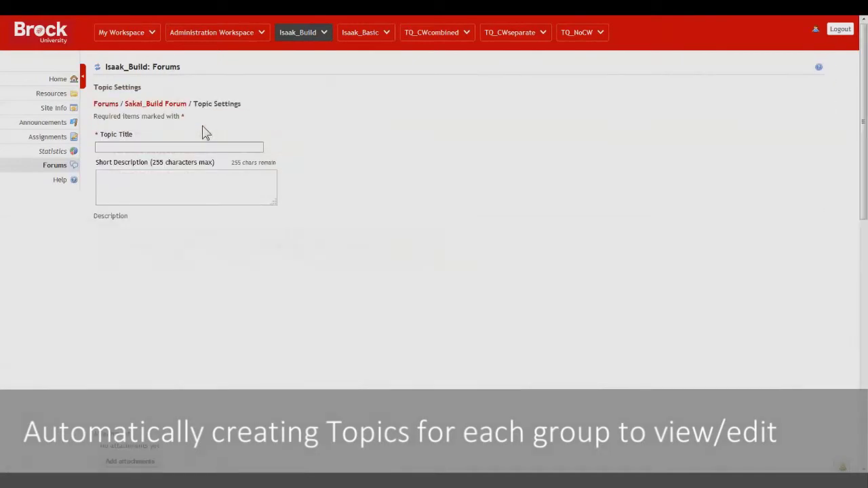
pyautogui.write('Chapter 1')
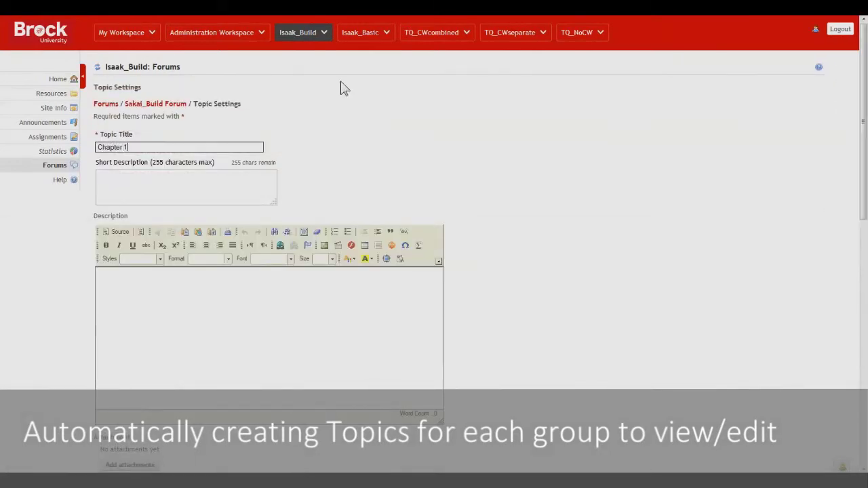
pyautogui.moveTo(319, 130)
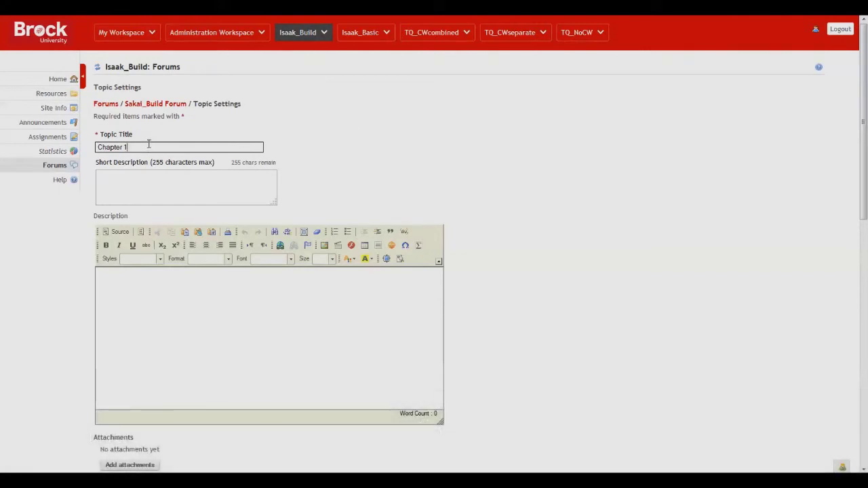
pyautogui.moveTo(328, 124)
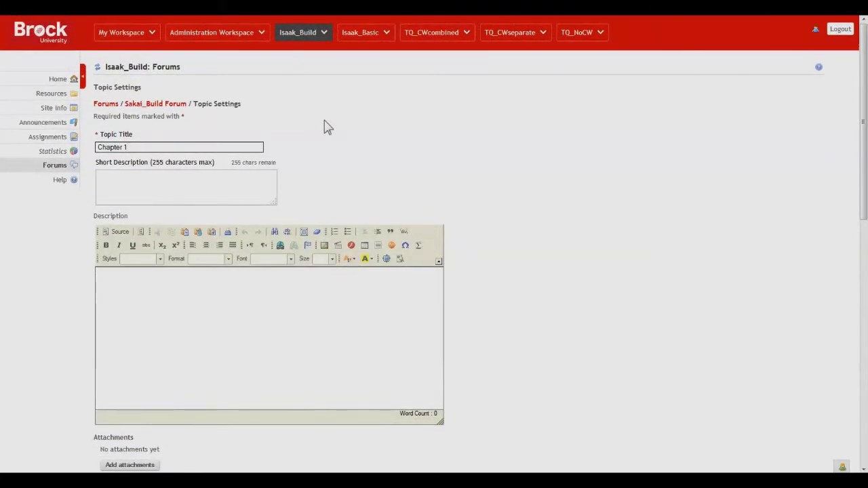
# Step: Choose automatic separate group topics and tick Group L and Group M
pyautogui.scroll(-3)
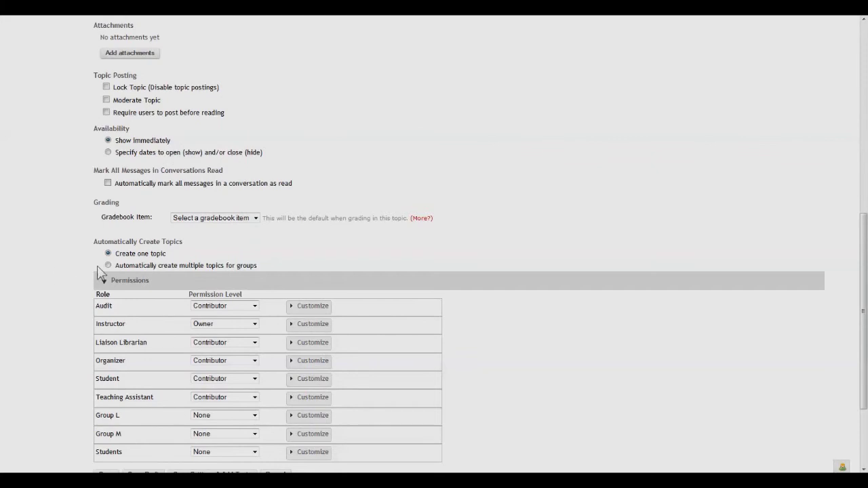
pyautogui.click(109, 264)
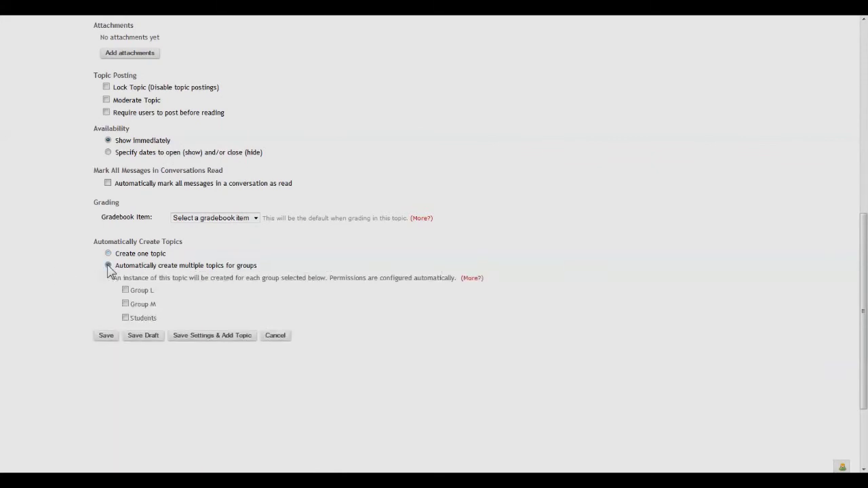
pyautogui.click(109, 264)
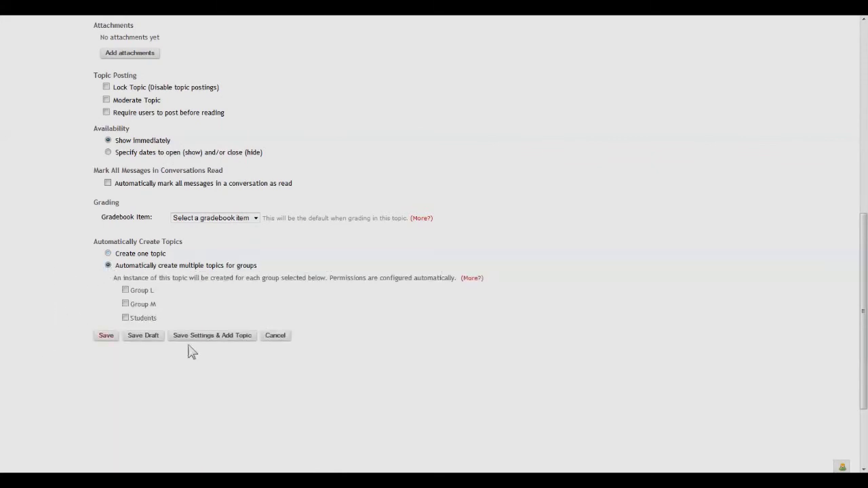
pyautogui.click(125, 290)
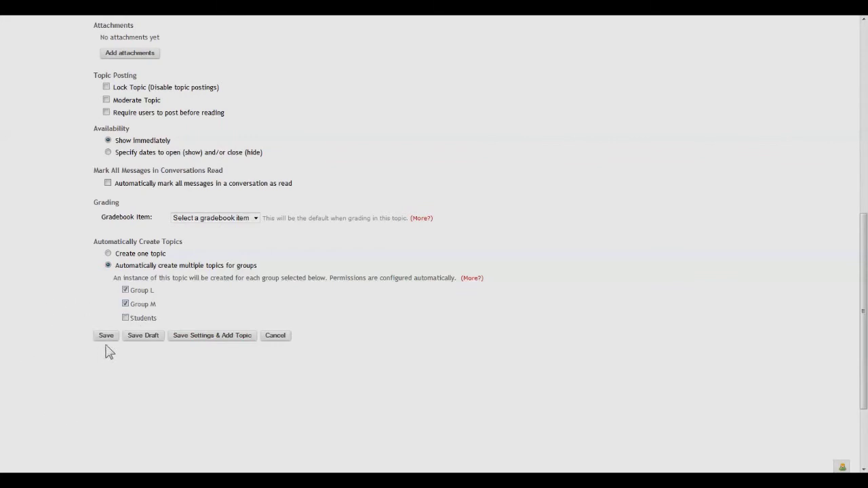
# Step: Save, creating the 'Chapter 1 – Group L' and 'Chapter 1 – Group M' topics
pyautogui.click(106, 335)
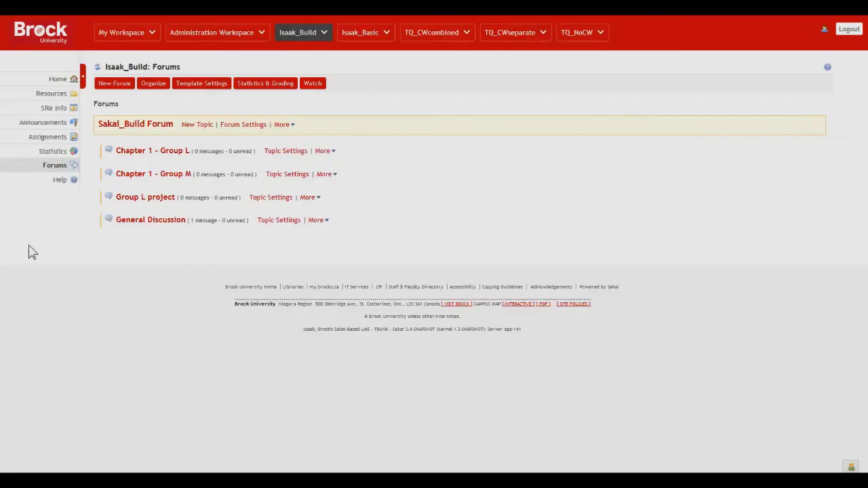
pyautogui.moveTo(346, 146)
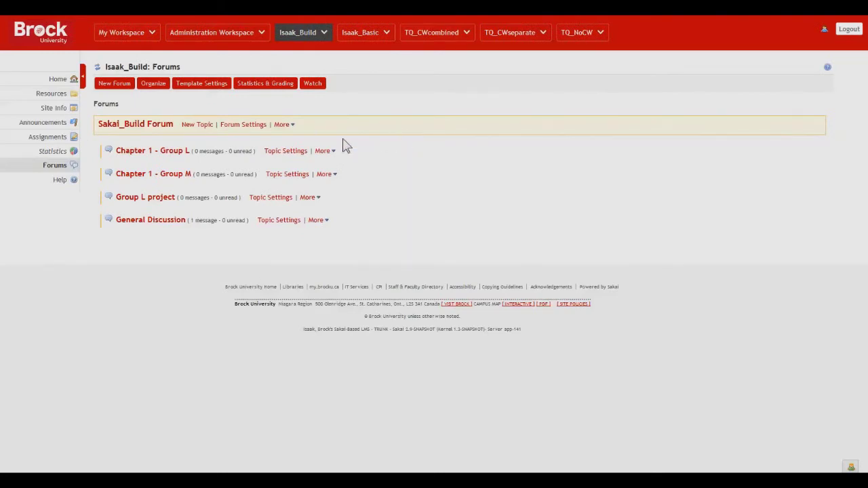
pyautogui.moveTo(190, 166)
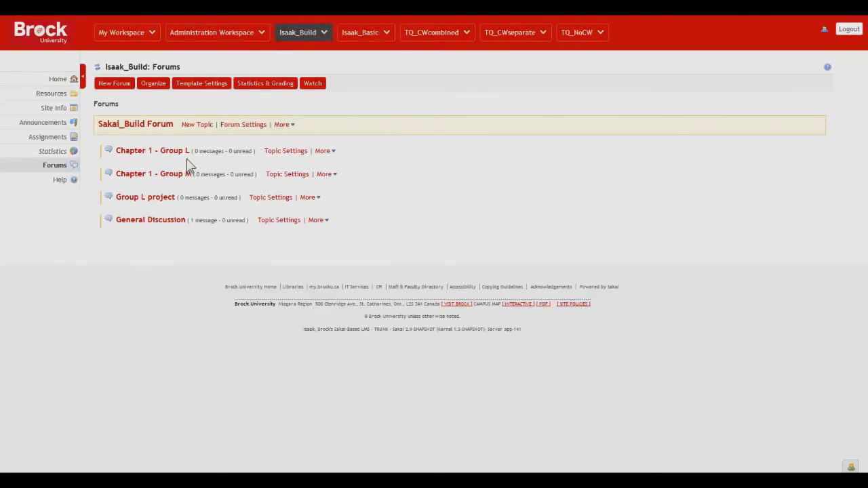
pyautogui.moveTo(360, 174)
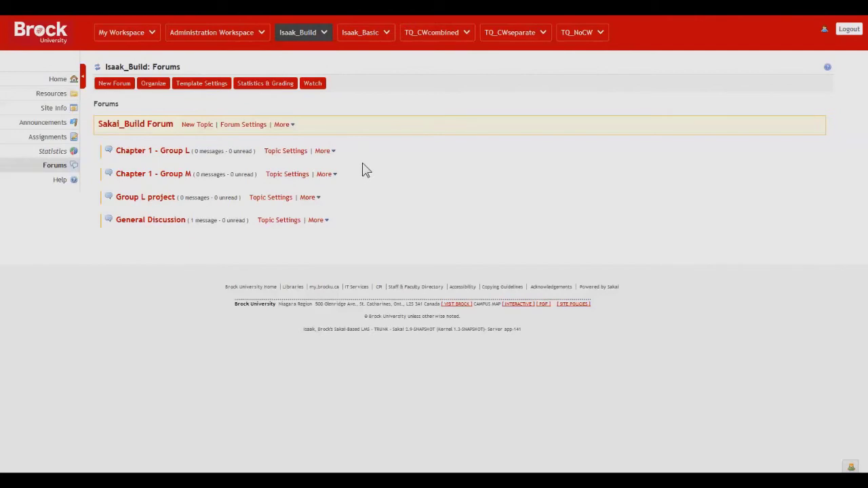
pyautogui.moveTo(372, 163)
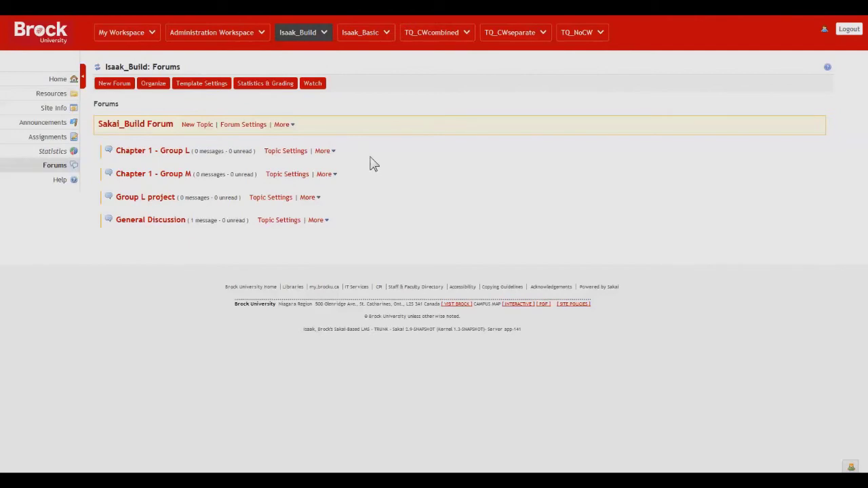
pyautogui.moveTo(366, 150)
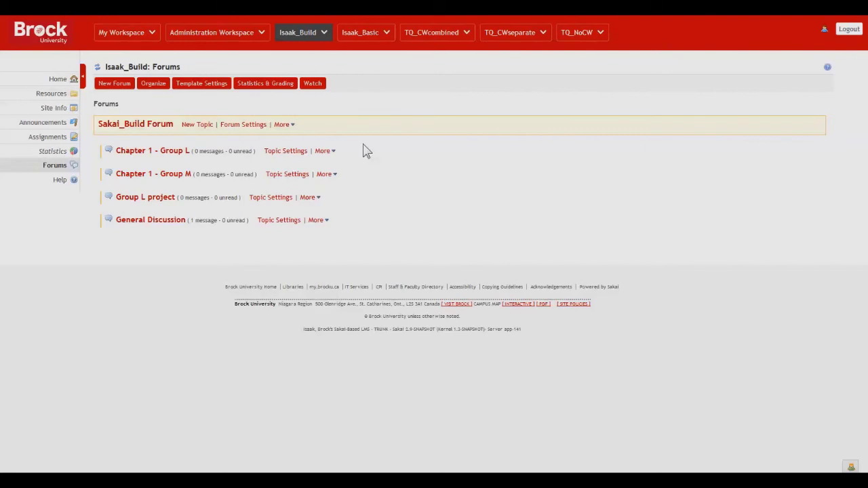